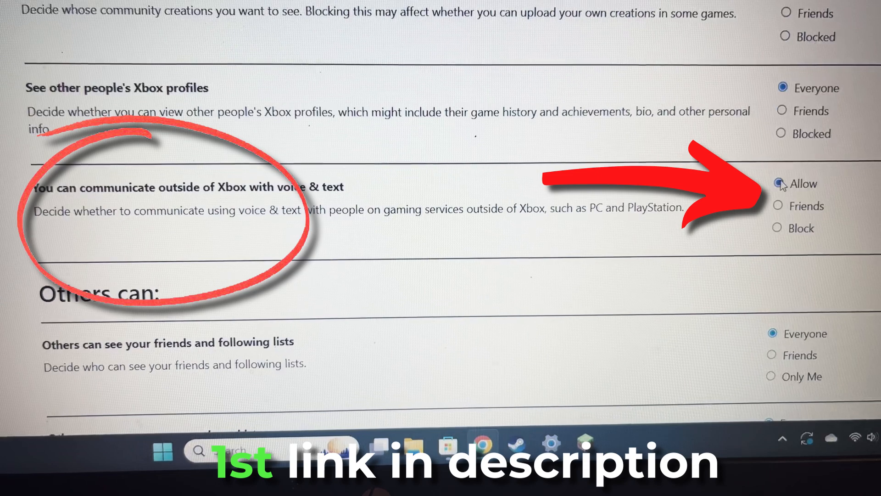
Launch the latest Java Edition release (1.21.4) and head to Multiplayer from the title menu.
scroll("down", 3)
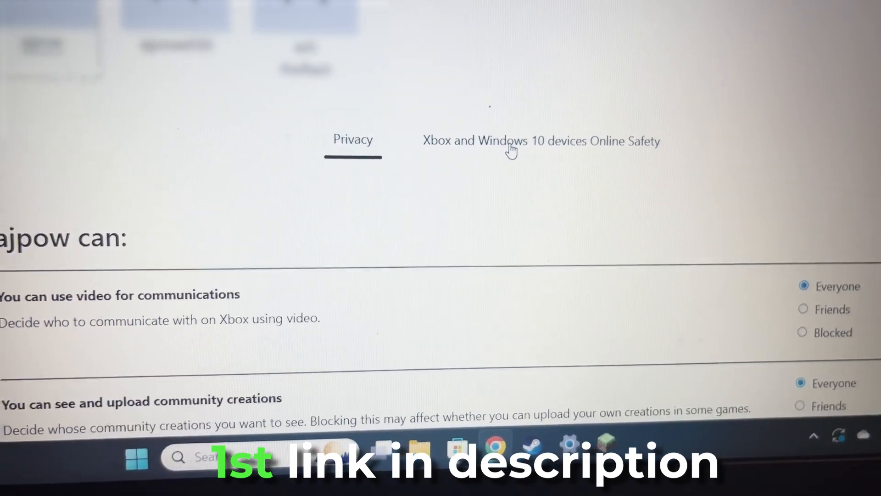
scroll("down", 3)
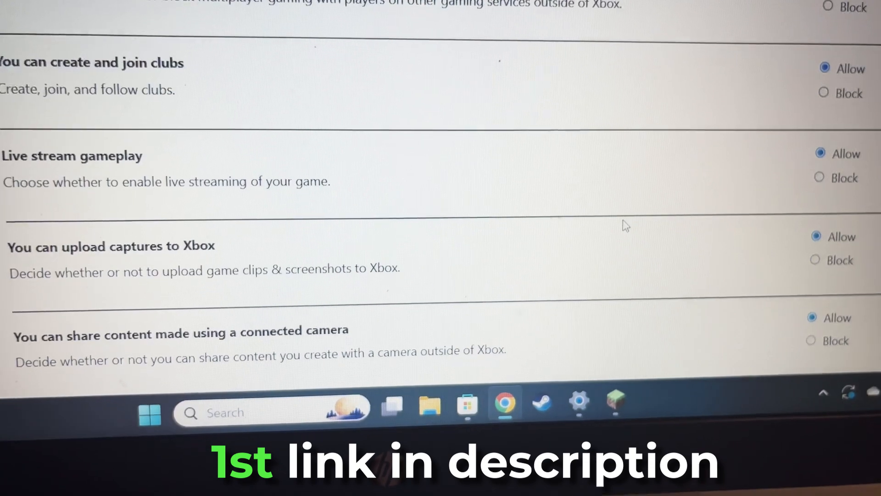
scroll("down", 3)
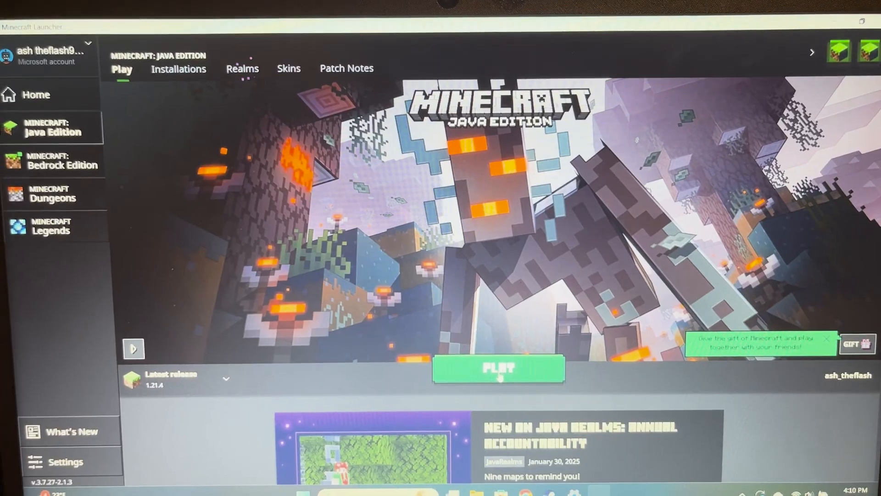
left_click(498, 368)
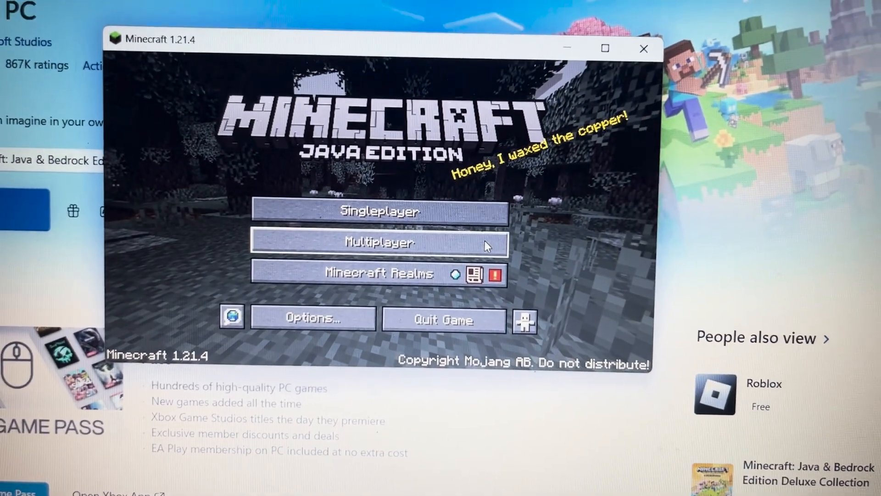
left_click(379, 243)
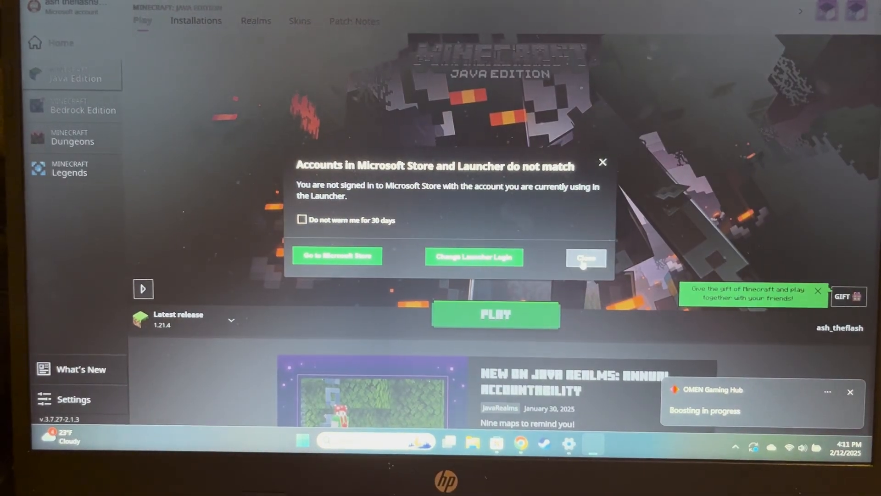
Close the accounts-mismatch warning, confirm the server list loads with a listed server, then go back.
left_click(587, 257)
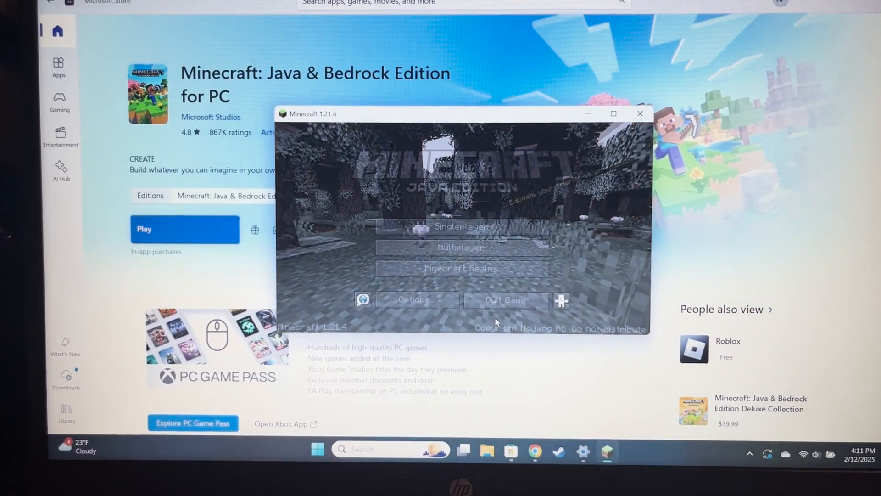
left_click(460, 247)
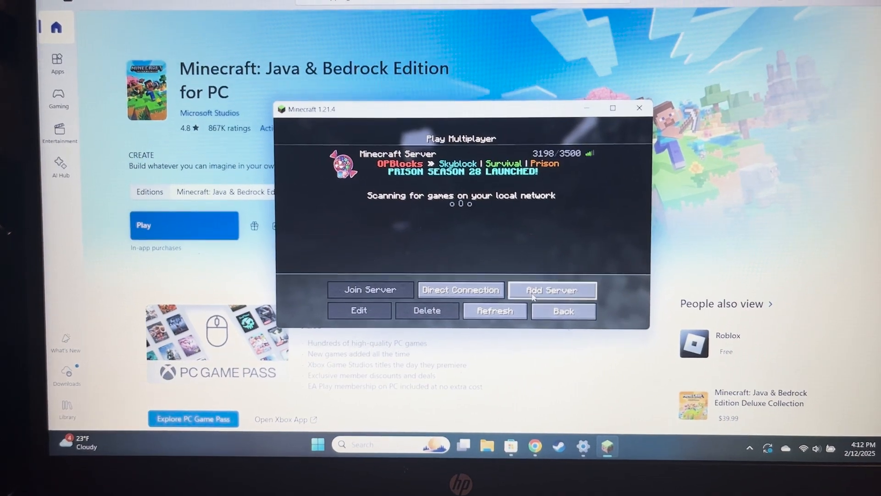
left_click(563, 311)
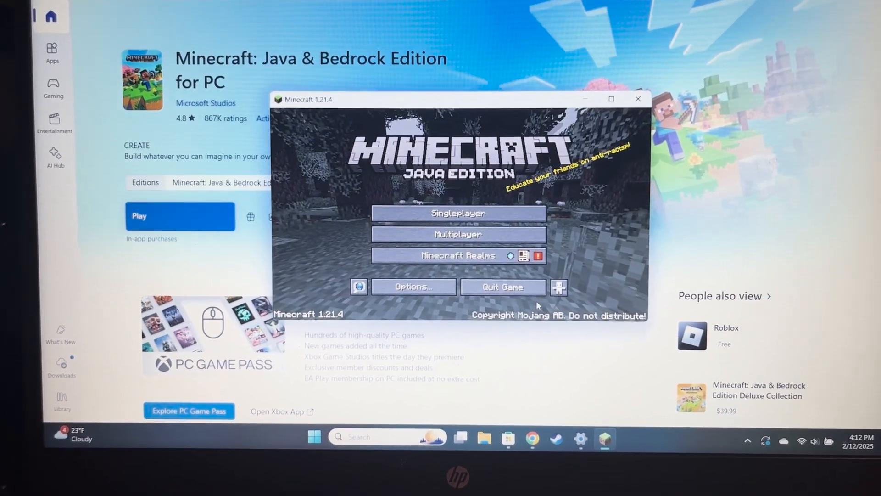